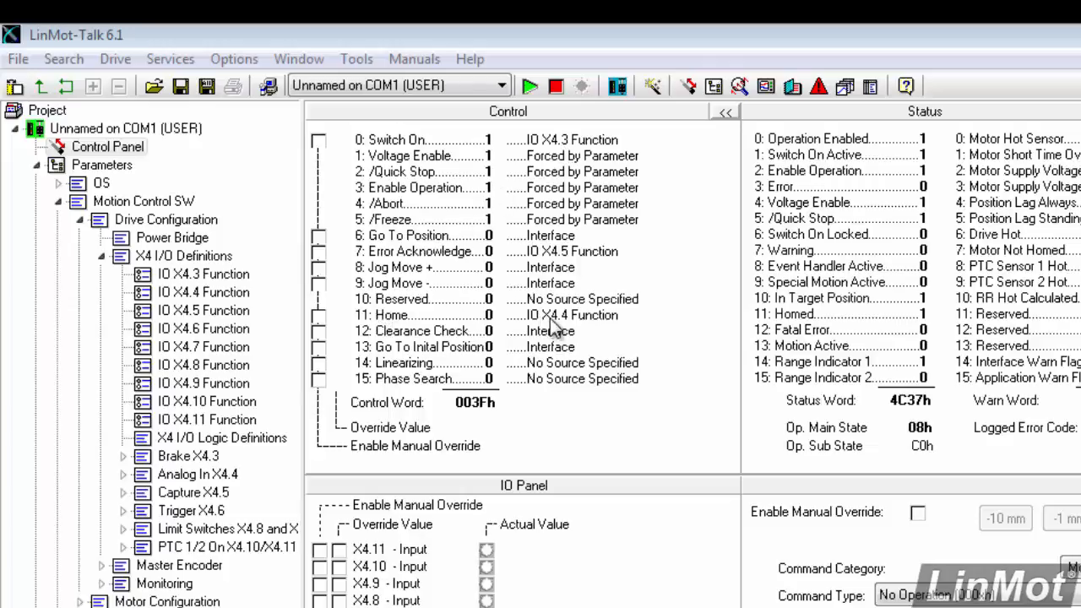
mouse_move(557, 328)
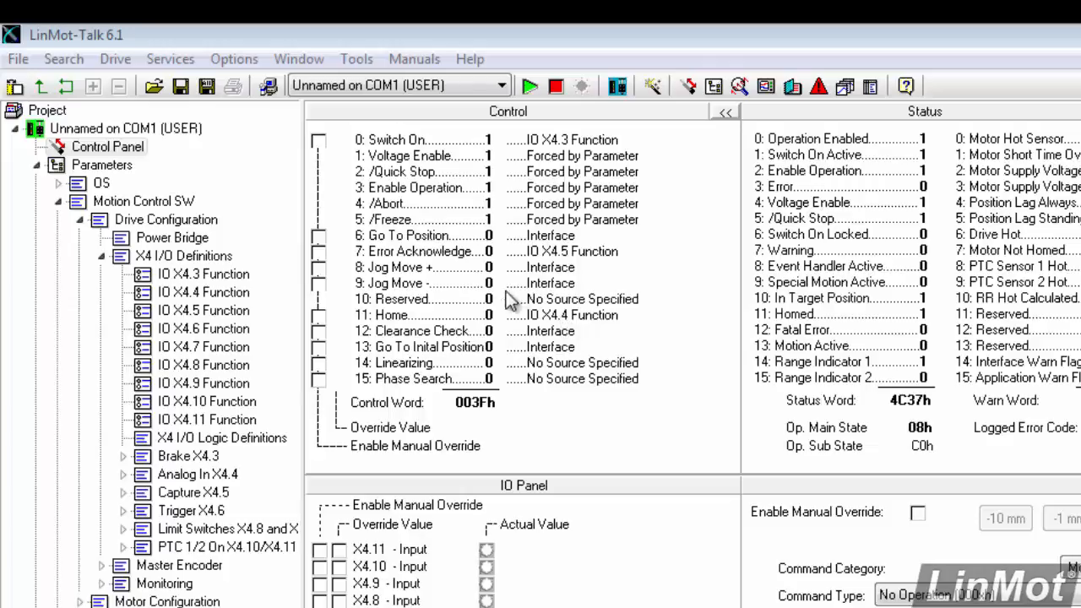
mouse_move(564, 267)
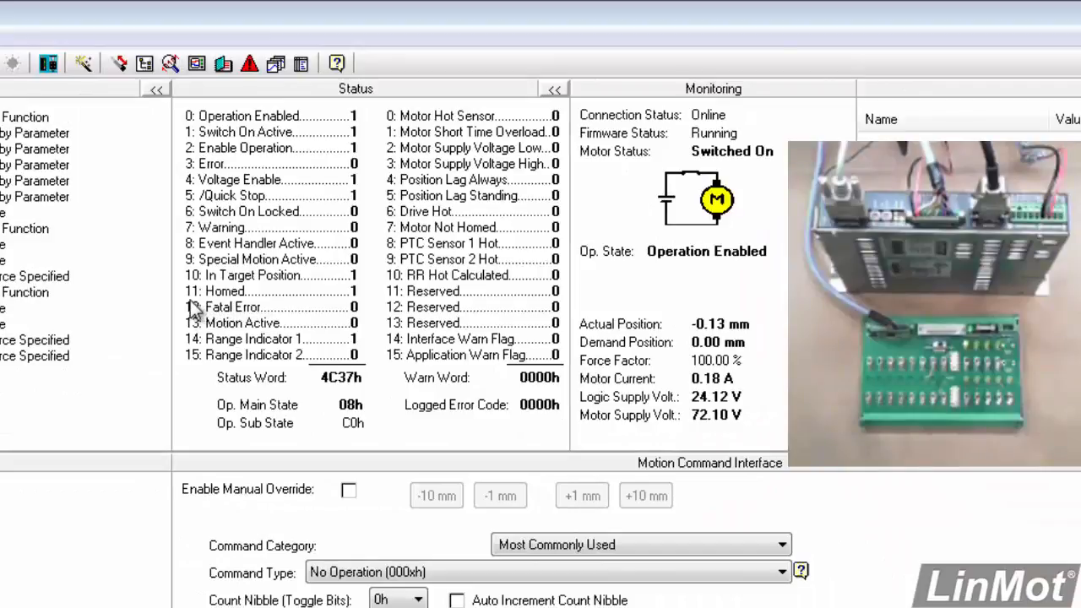
mouse_move(320, 307)
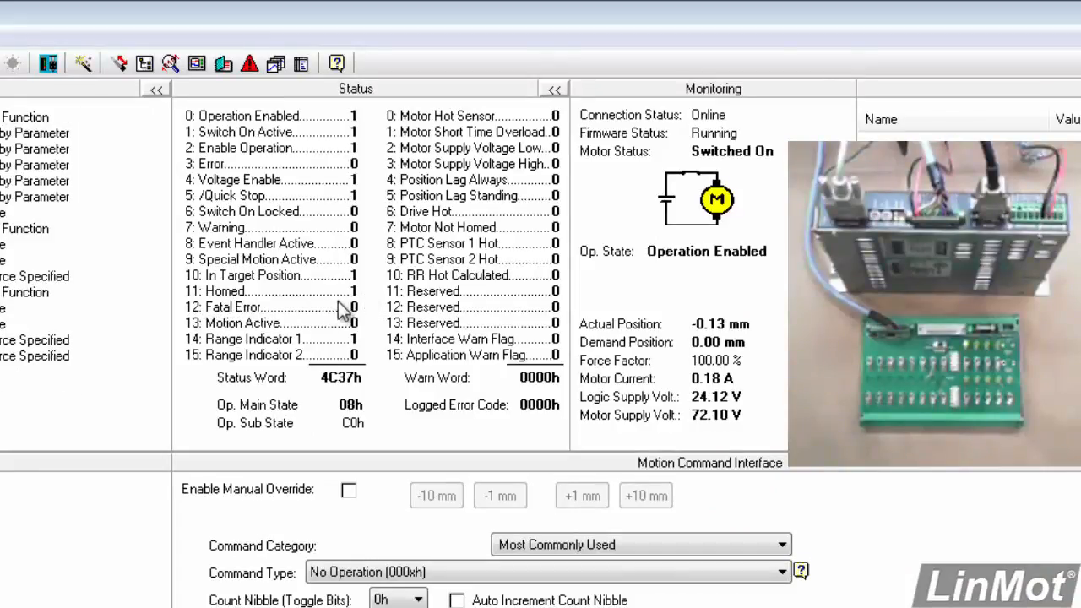
mouse_move(354, 295)
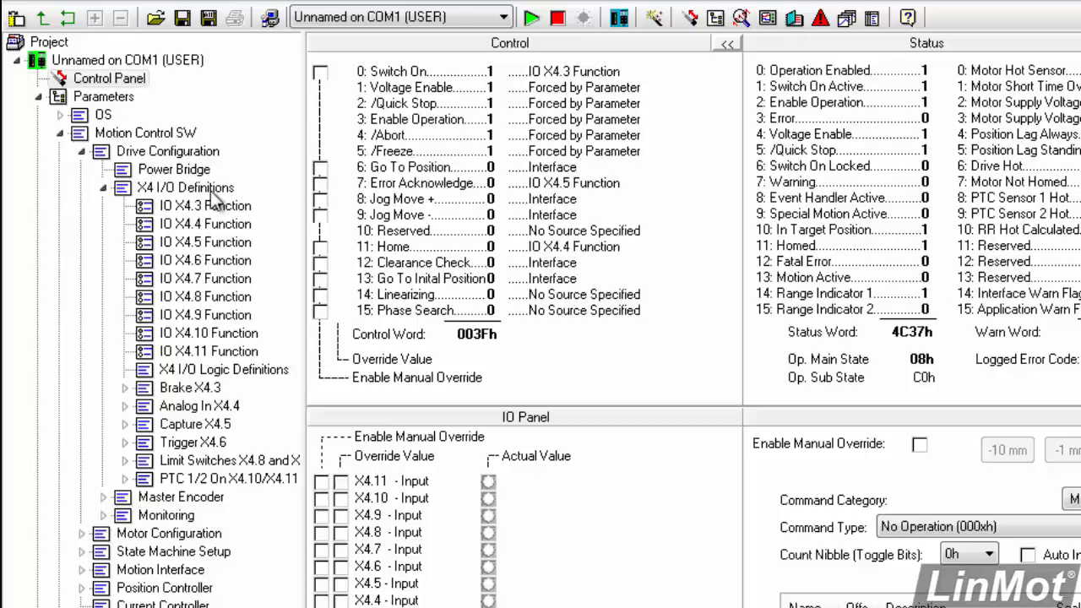
mouse_move(230, 211)
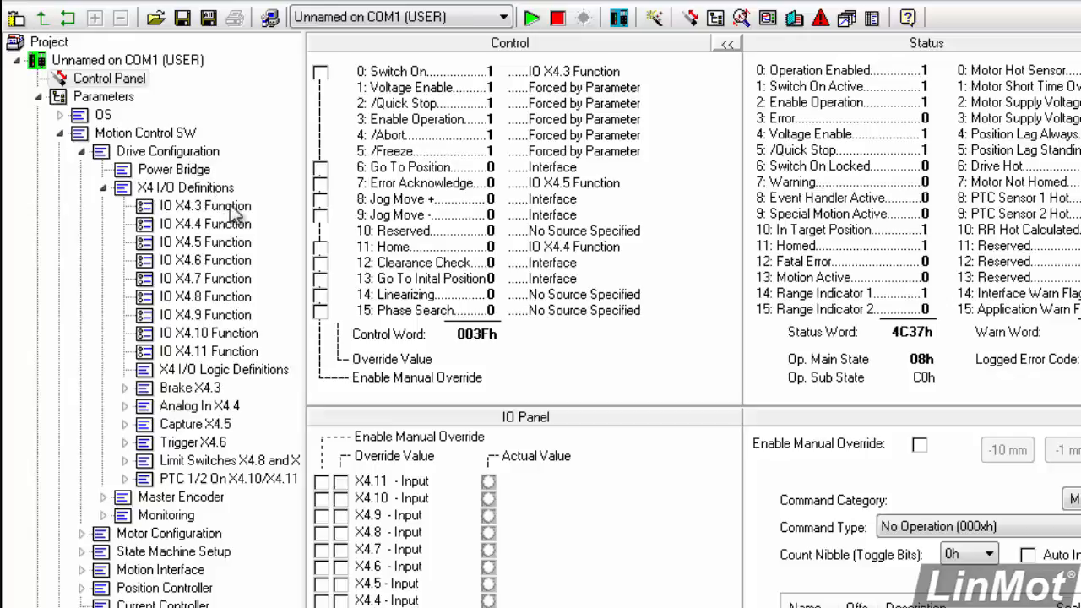
mouse_move(211, 328)
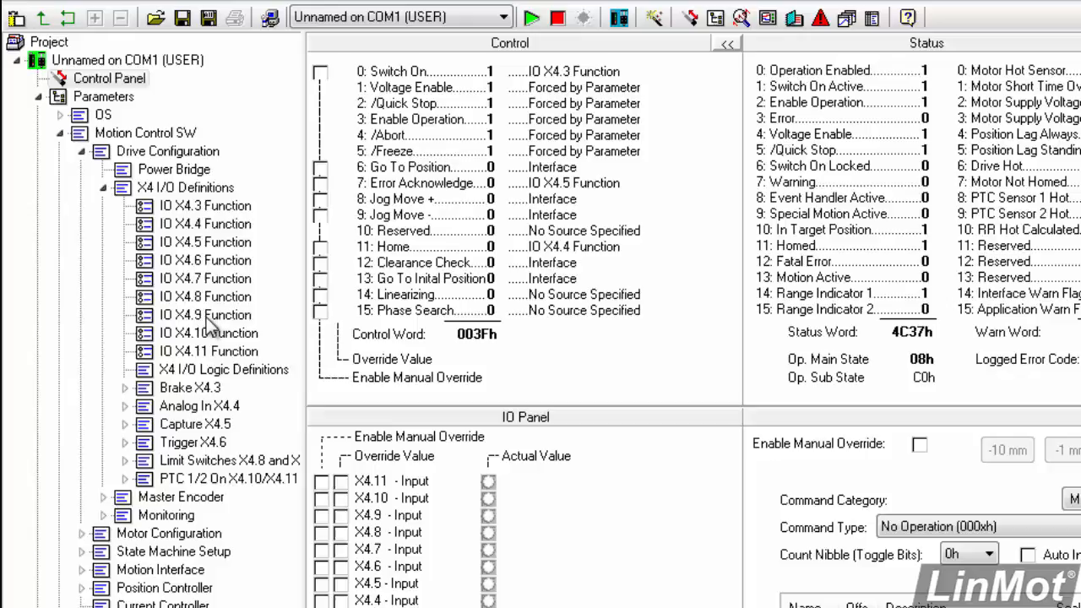
Step: Show the selectable functions for IO X4.9, currently set to None
double_click(204, 314)
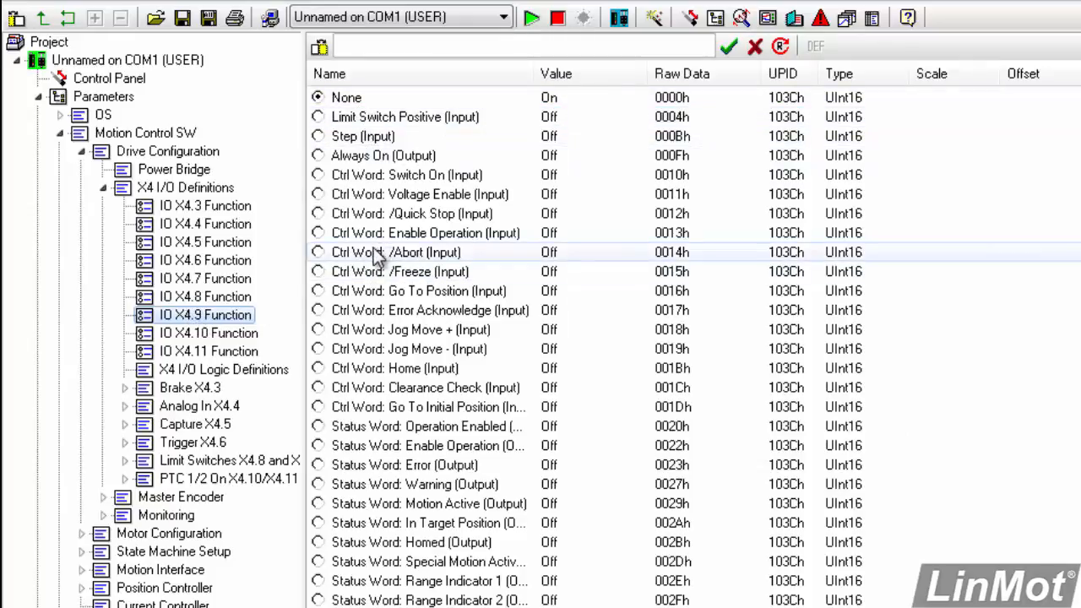
mouse_move(371, 553)
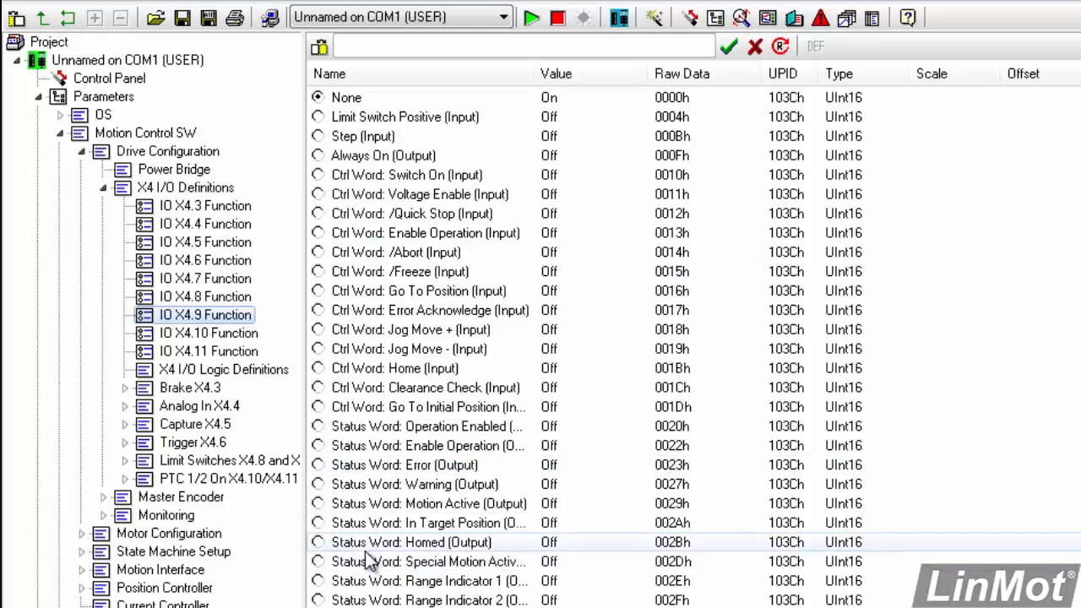
mouse_move(317, 554)
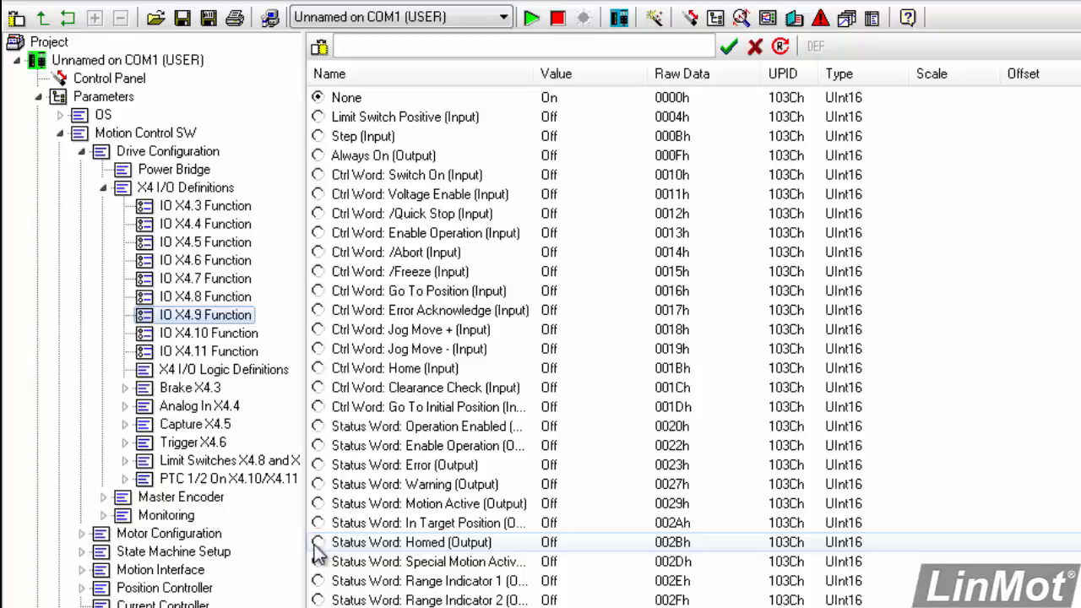
Step: Assign Status Word: Homed (Output) to X4.9, agreeing to stop the drive firmware
click(412, 542)
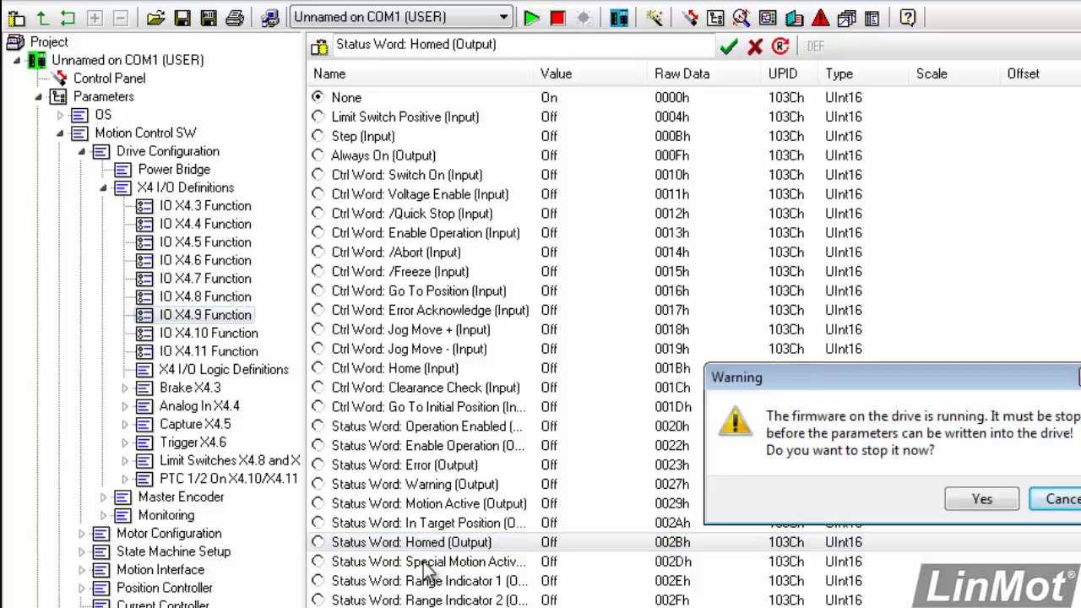
mouse_move(983, 534)
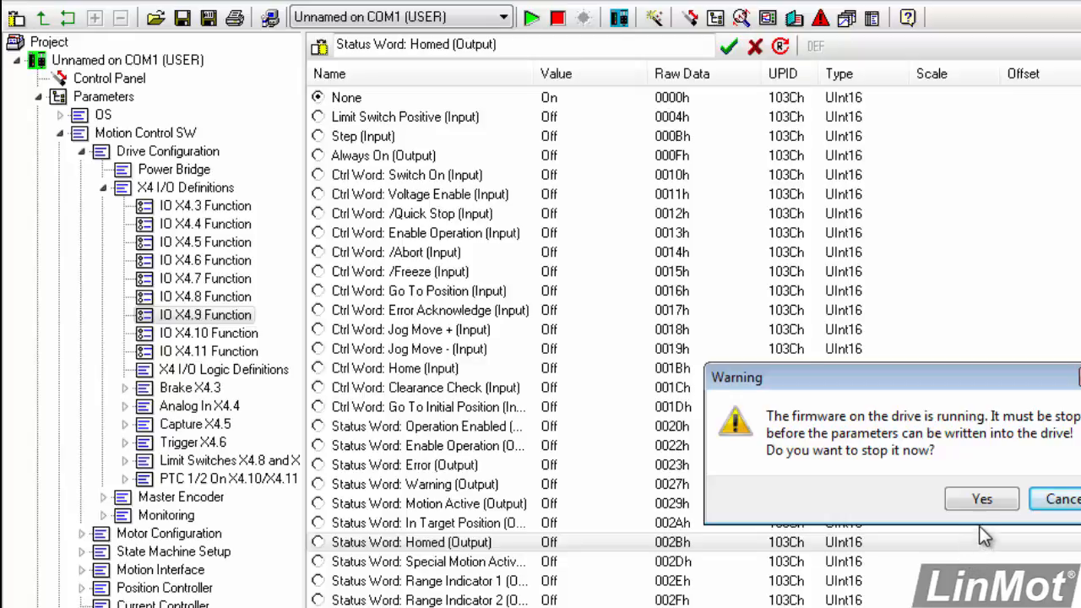
click(981, 498)
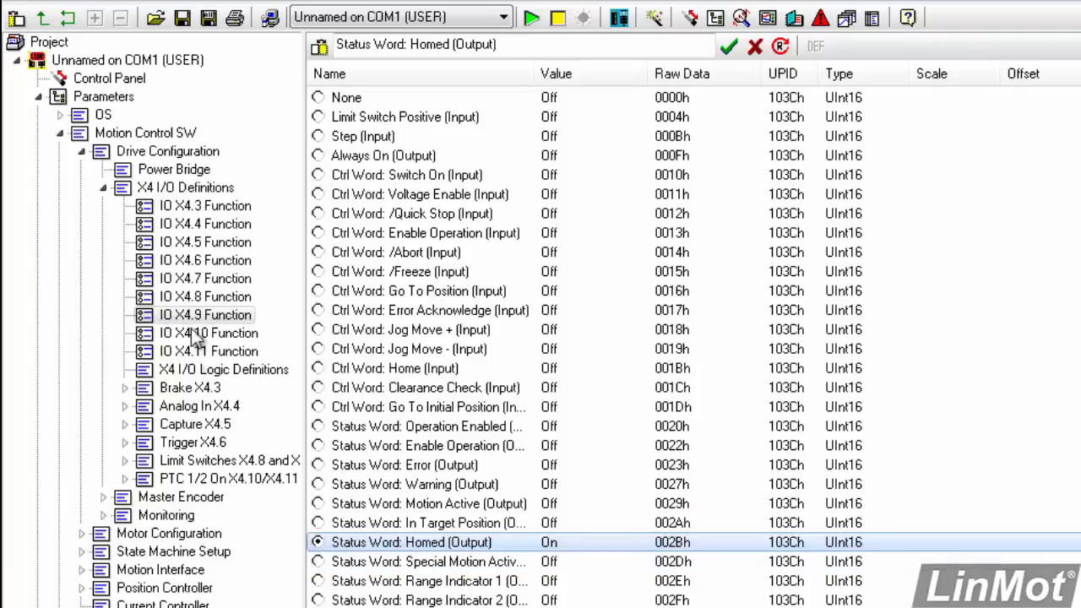
mouse_move(196, 338)
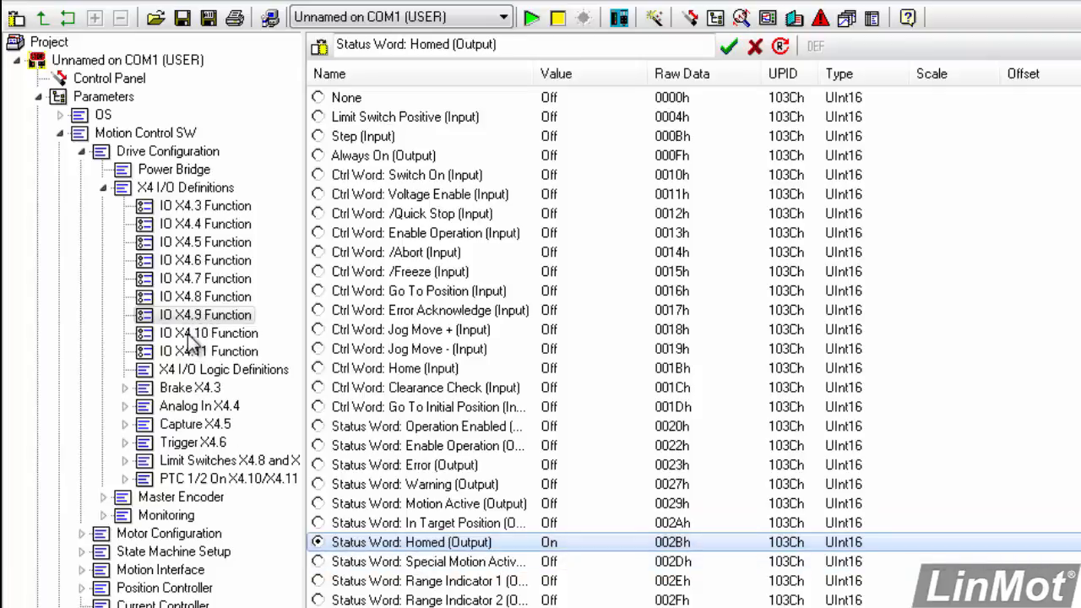
Step: Assign In Target Position (Output) to X4.10 and Error (Output) to X4.11
click(209, 332)
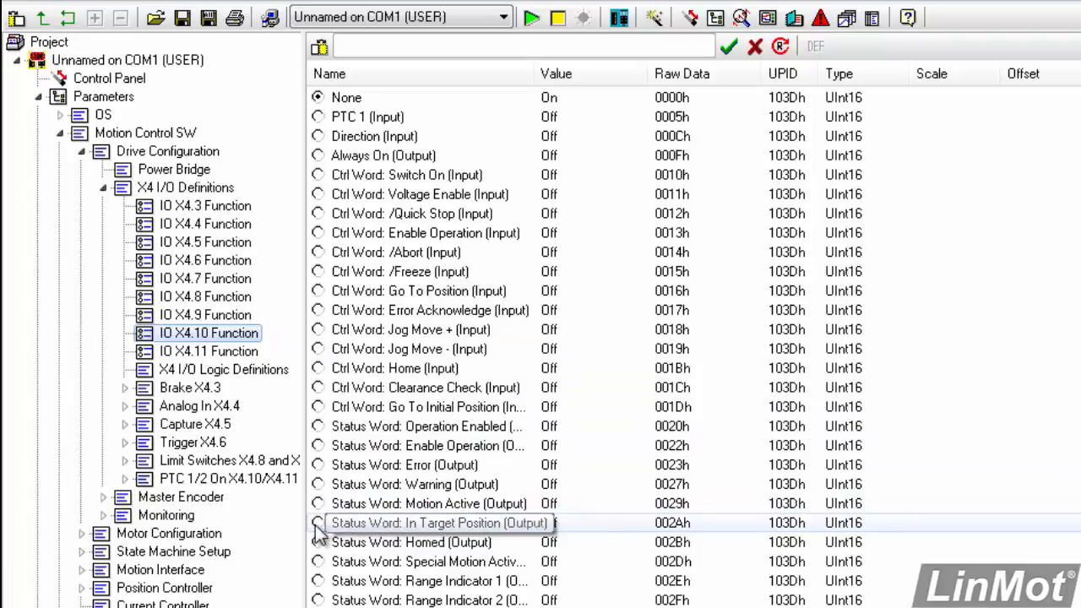
click(317, 524)
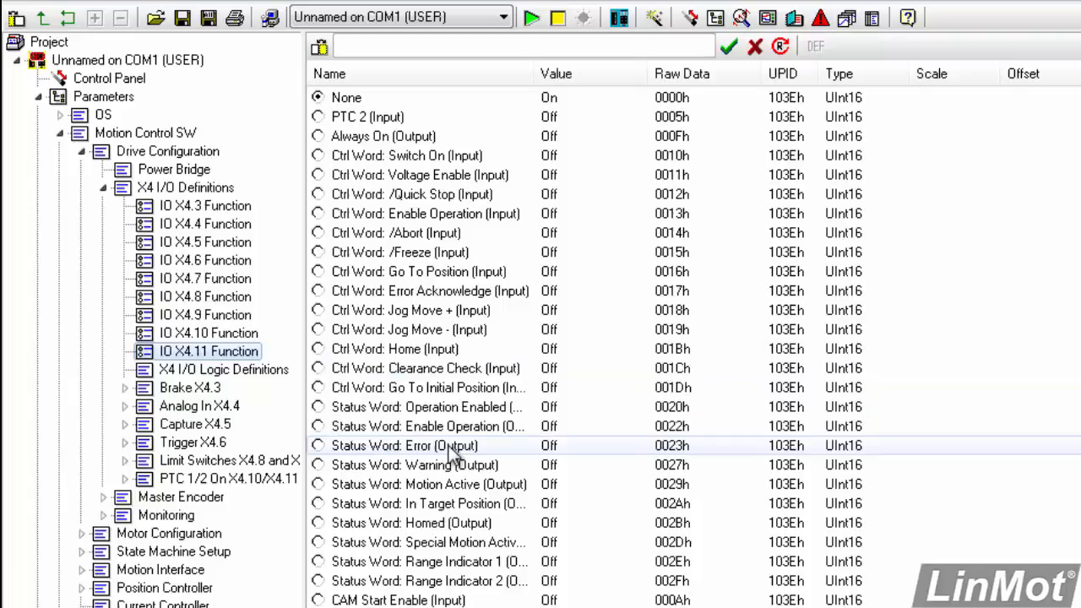
click(317, 446)
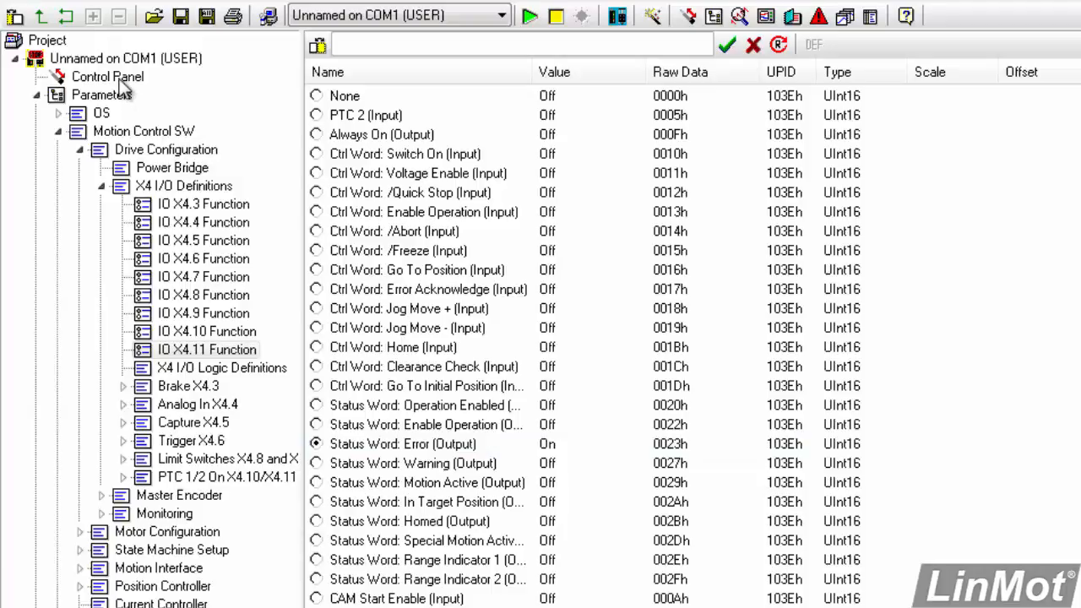
Step: Back on the Control Panel, restart the drive firmware and confirm the reboot
click(108, 76)
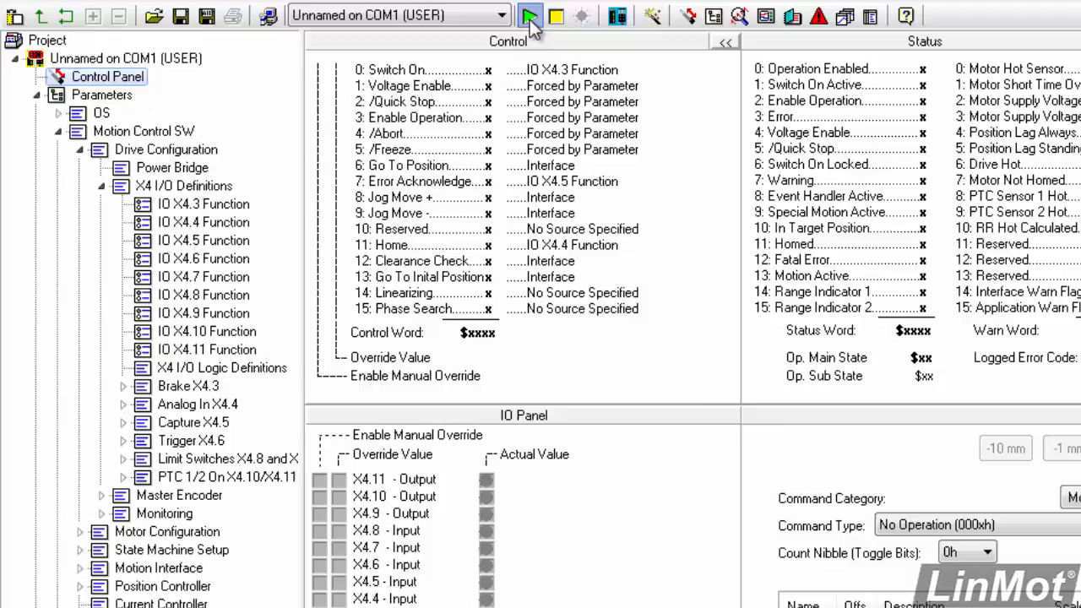
click(530, 16)
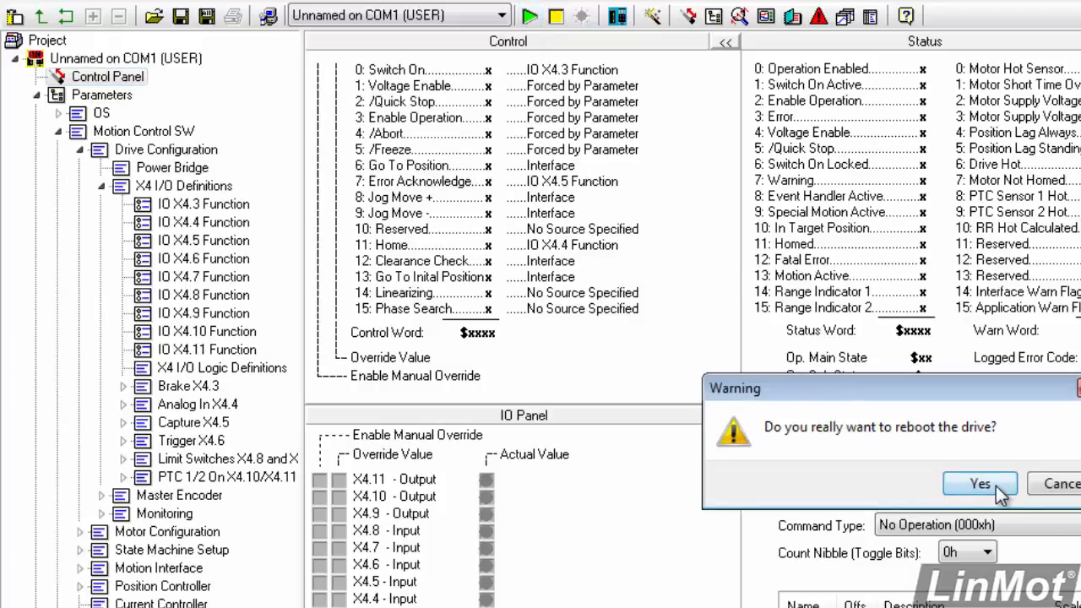
click(980, 483)
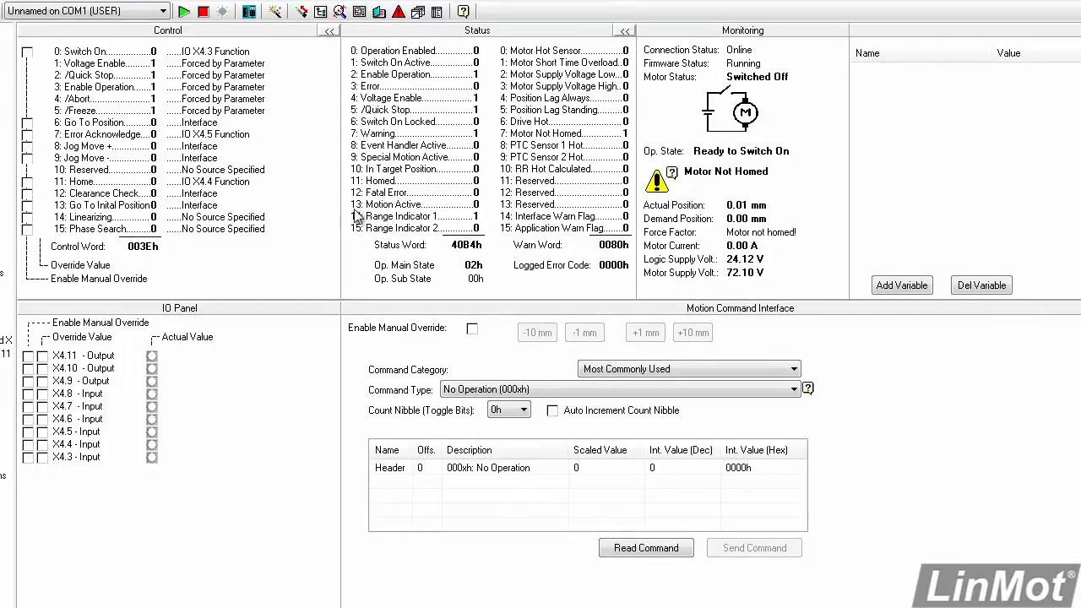
mouse_move(372, 189)
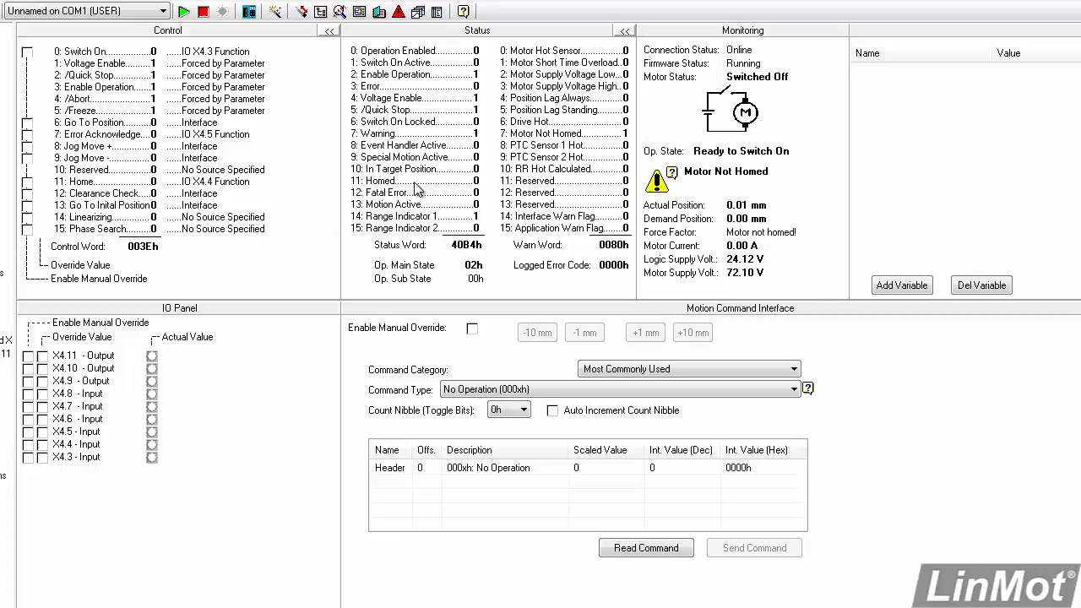
mouse_move(464, 196)
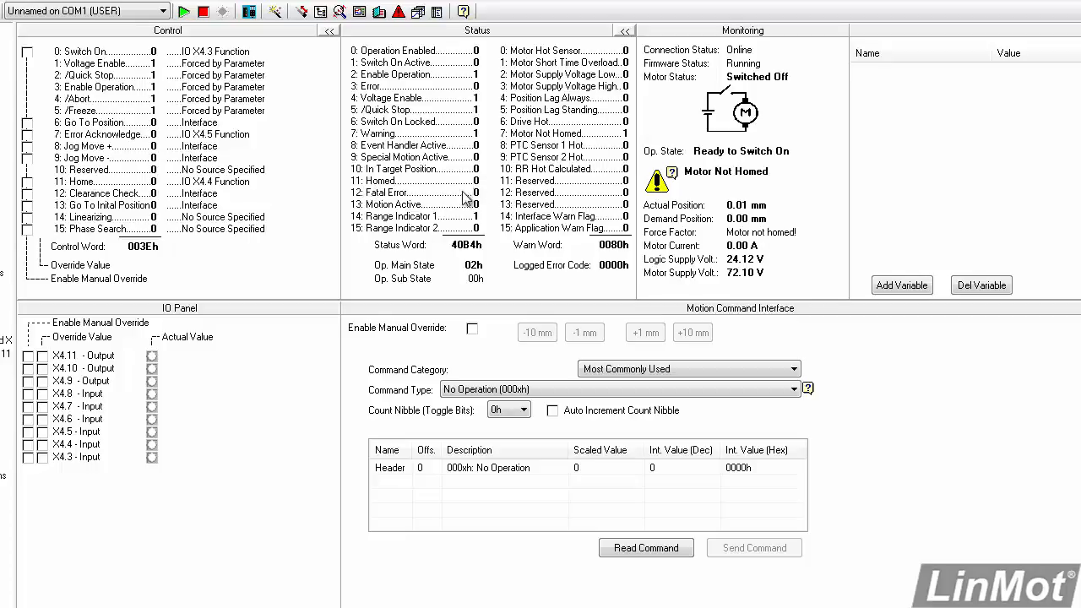
mouse_move(187, 395)
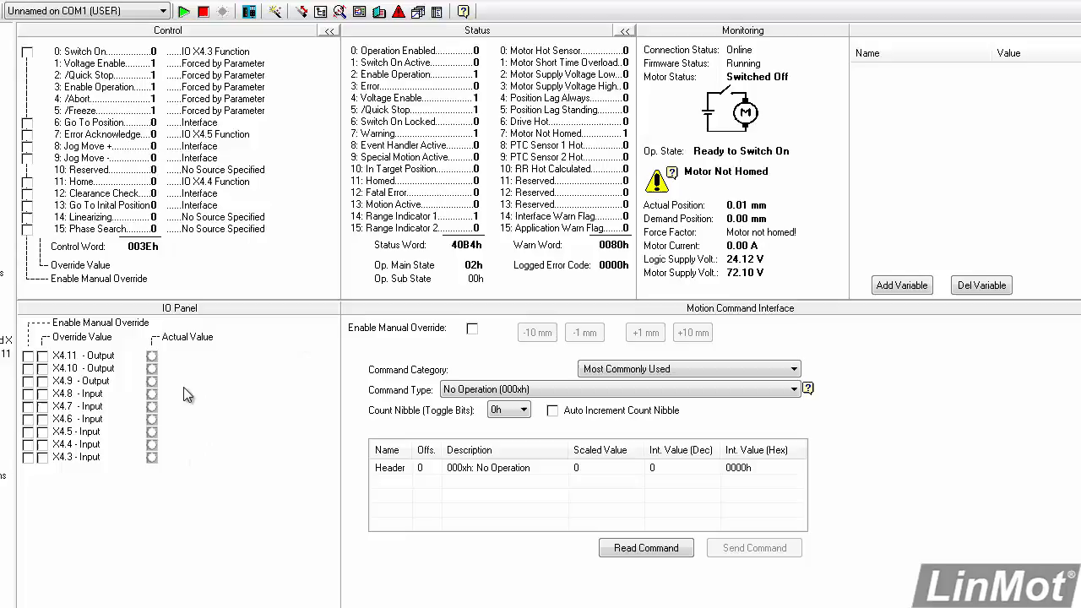
mouse_move(131, 388)
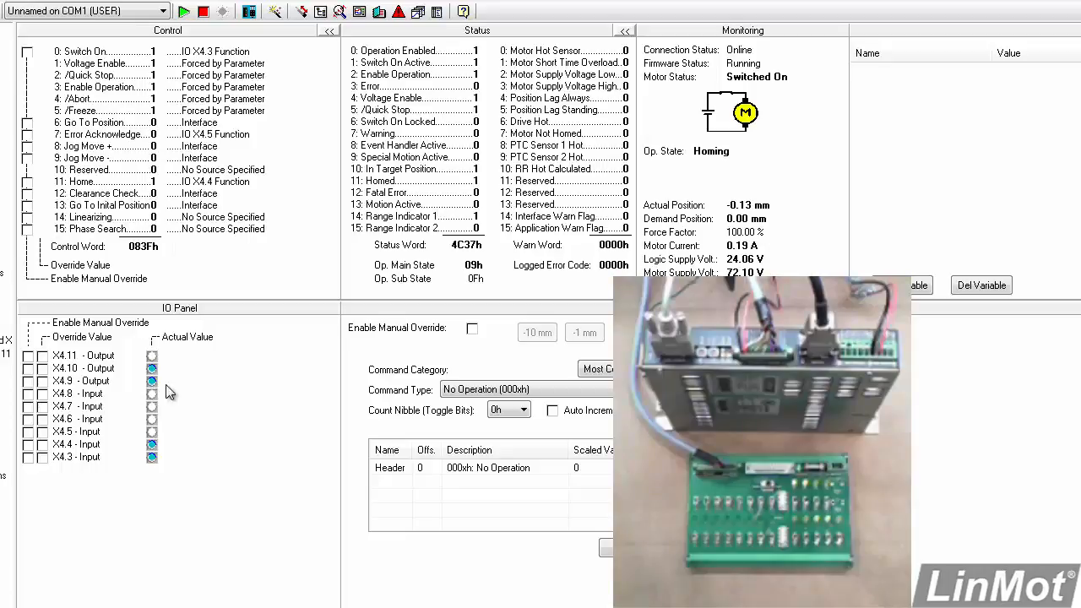
mouse_move(469, 179)
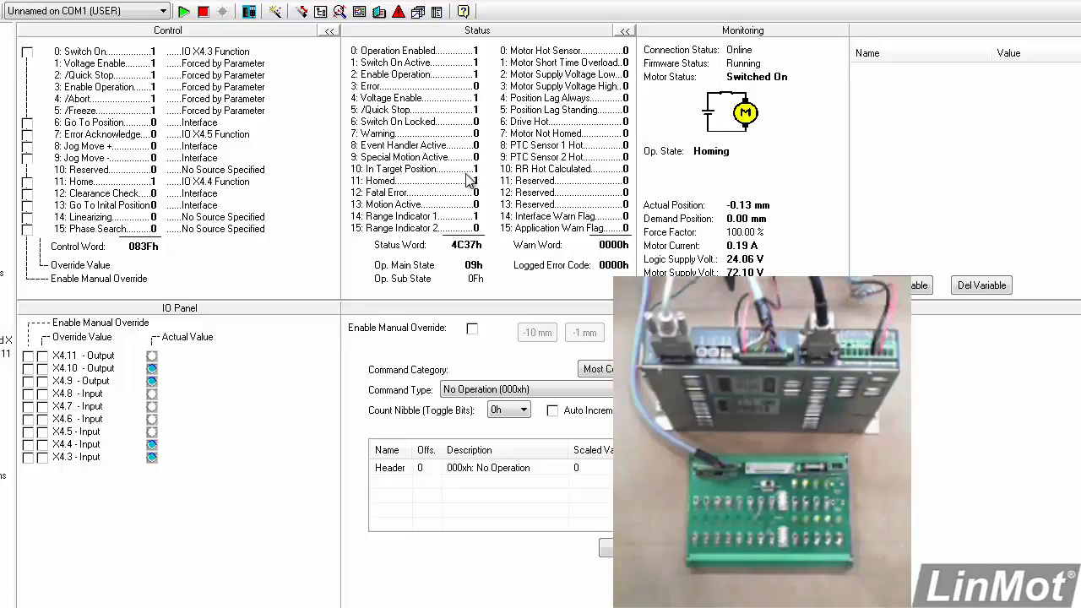
mouse_move(397, 189)
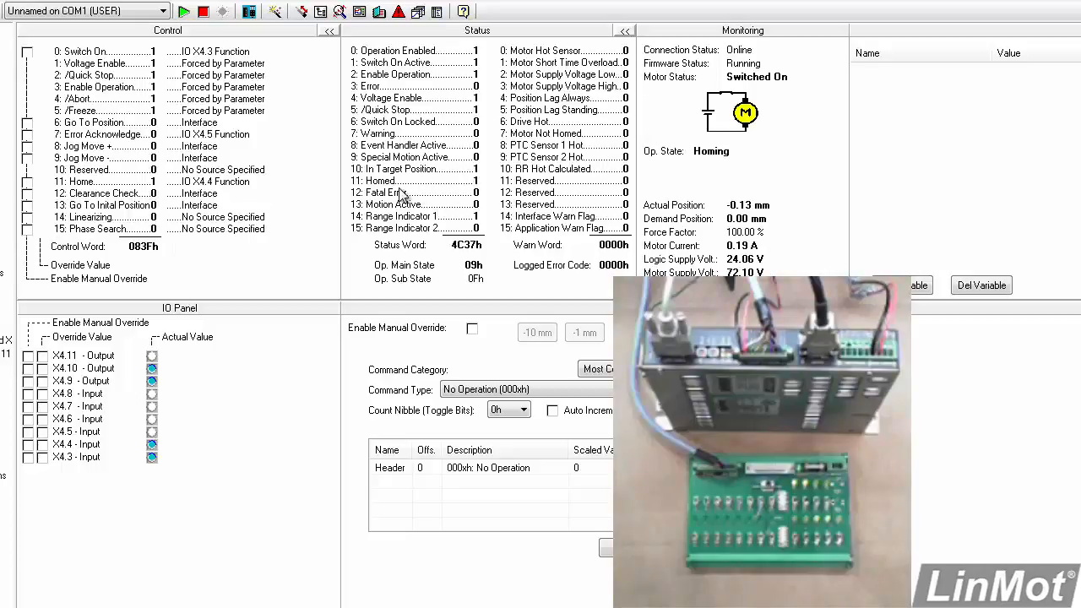
mouse_move(161, 379)
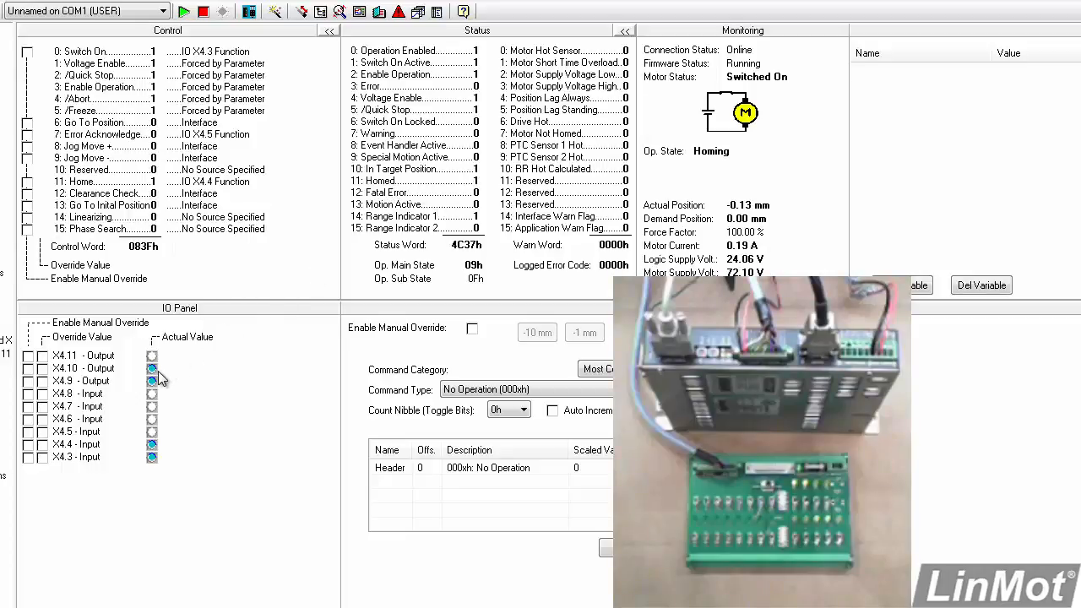